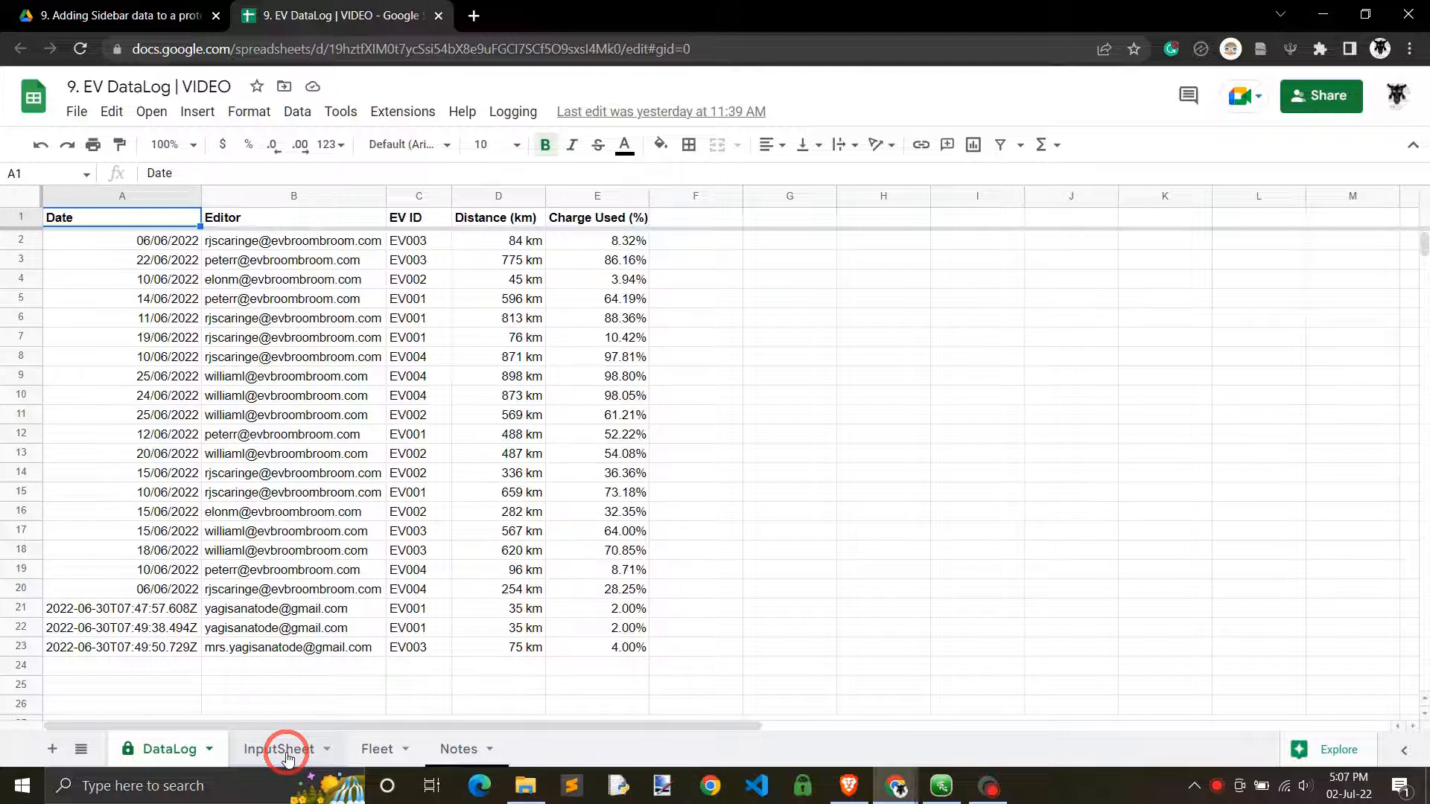
- Launch the Logging > Create entry form from the InputSheet
click(281, 747)
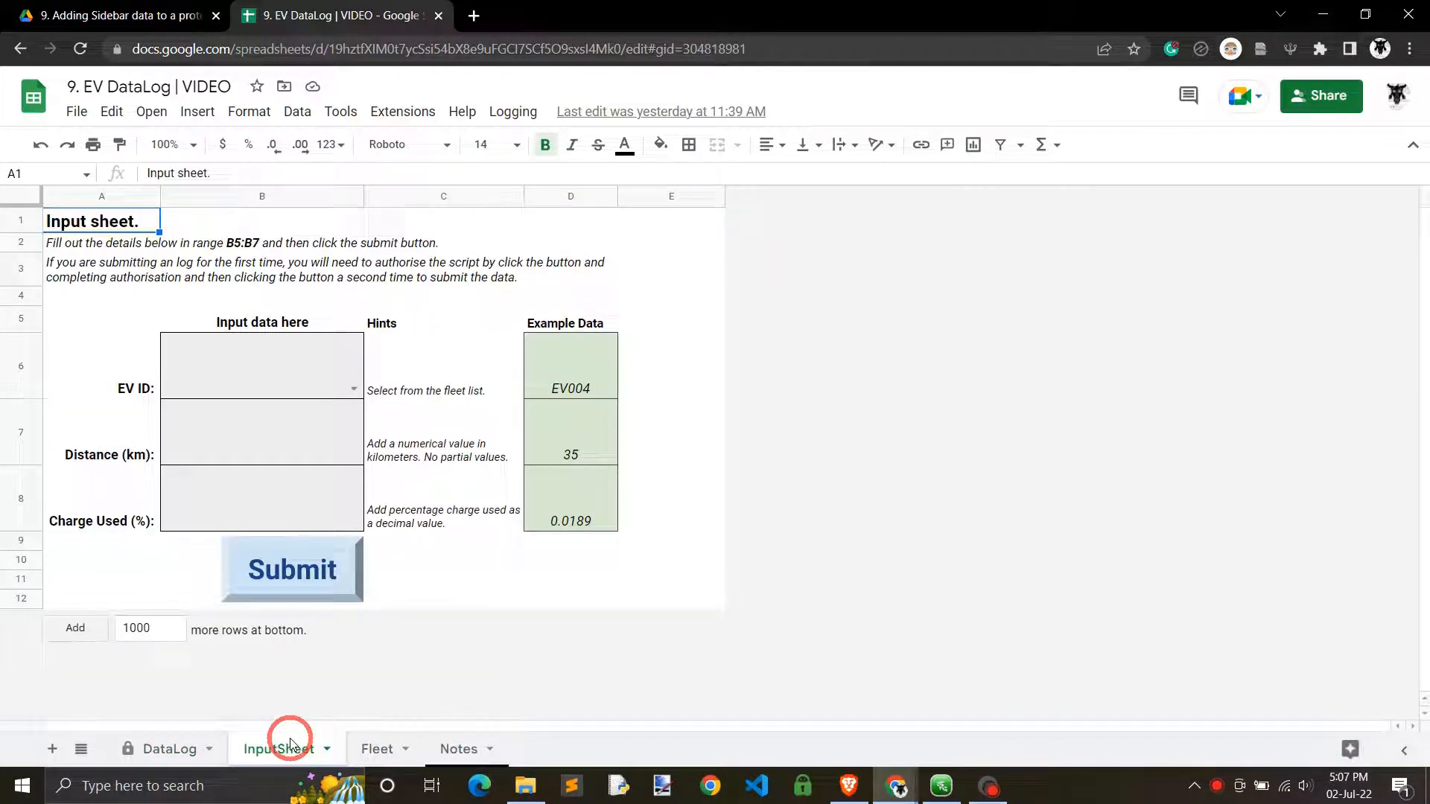
click(512, 111)
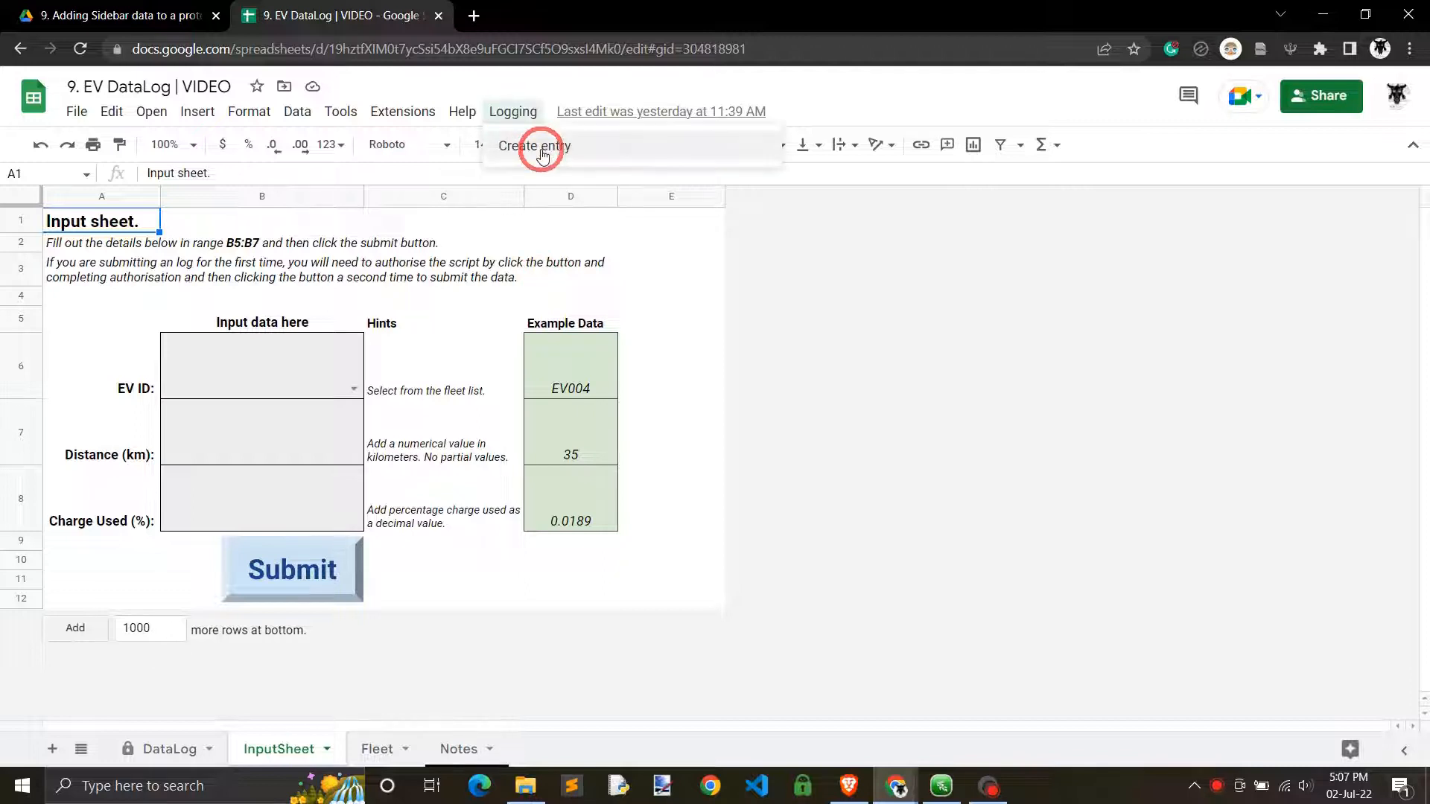
click(534, 146)
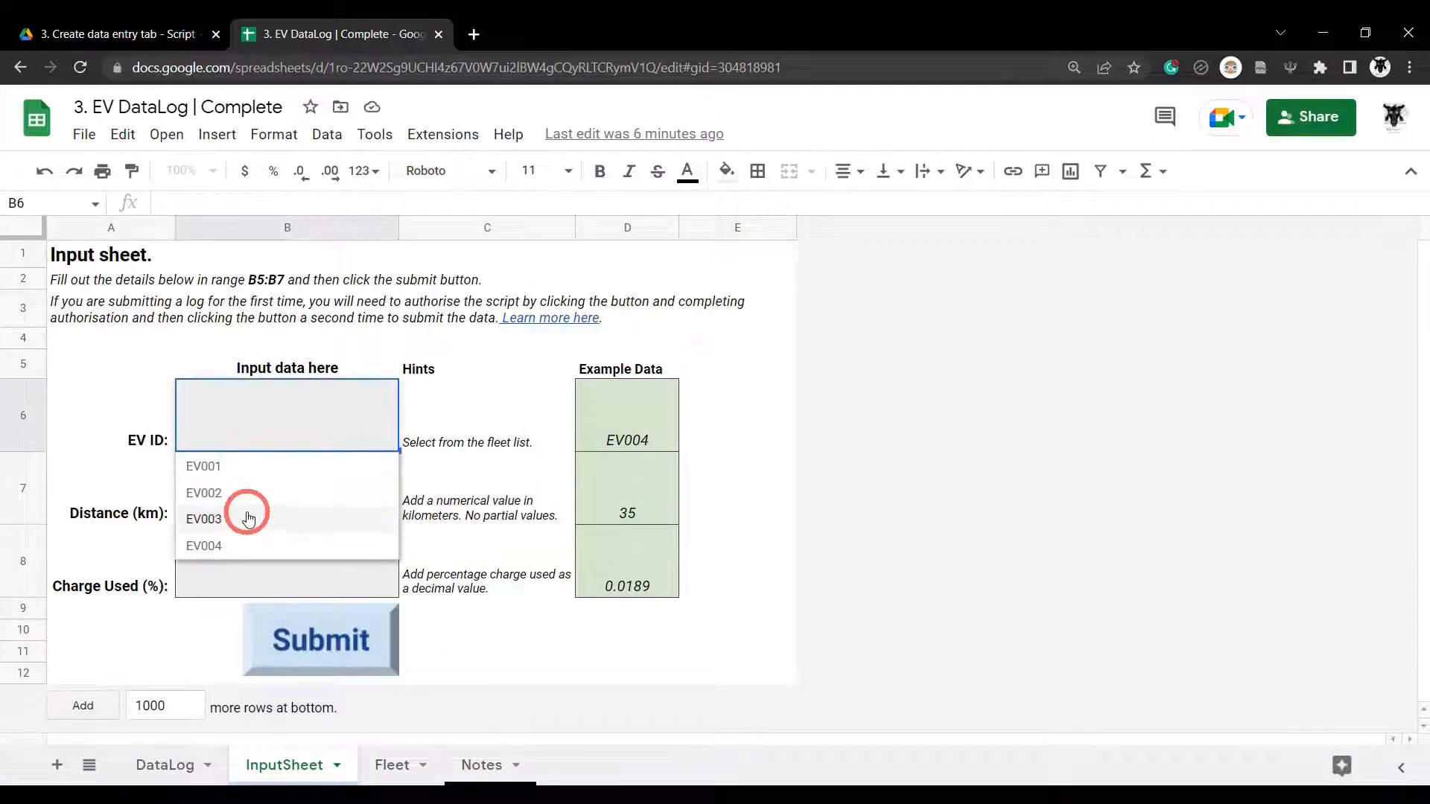
- Submit an EV003 entry of 35 km and check the new row on the DataLog sheet
click(204, 518)
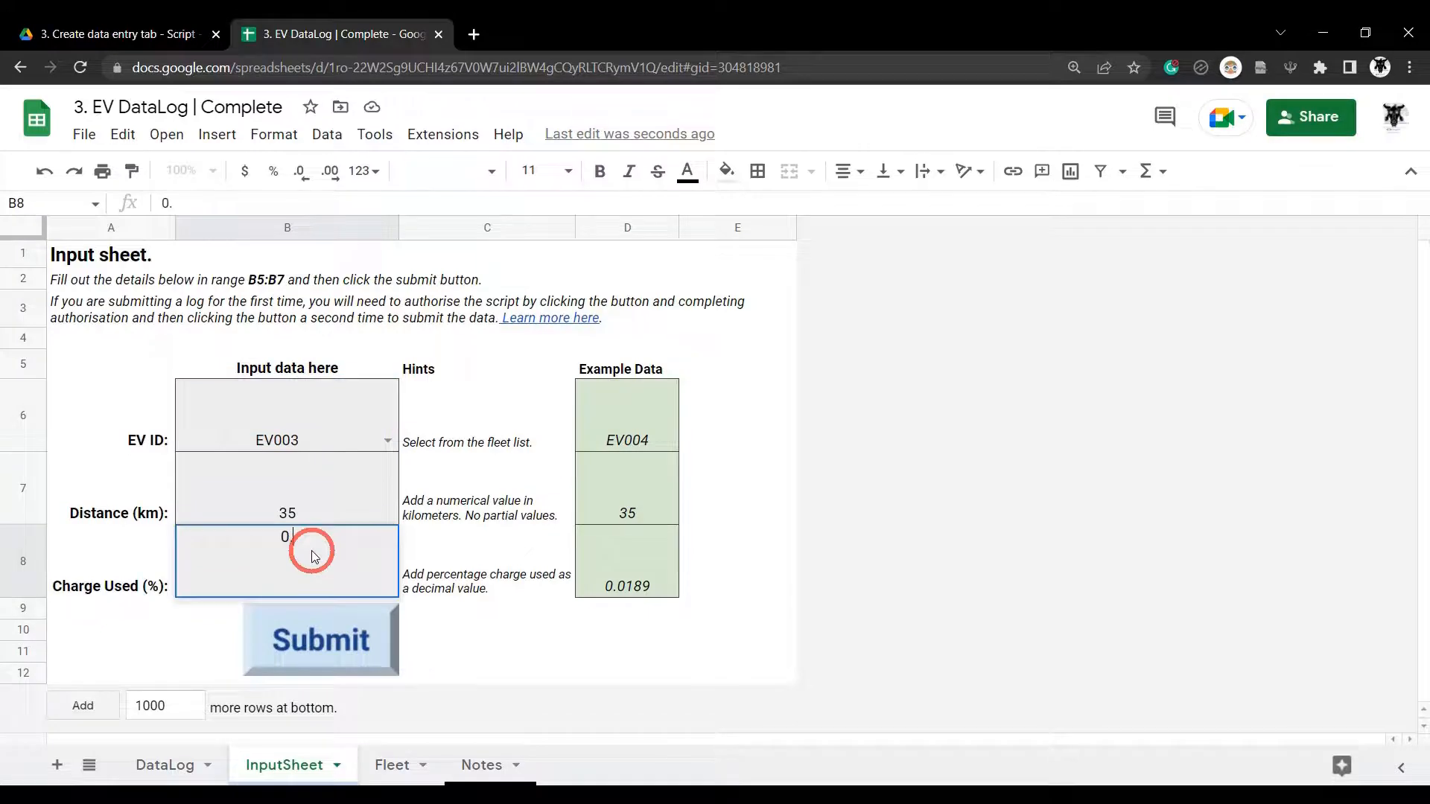
click(319, 639)
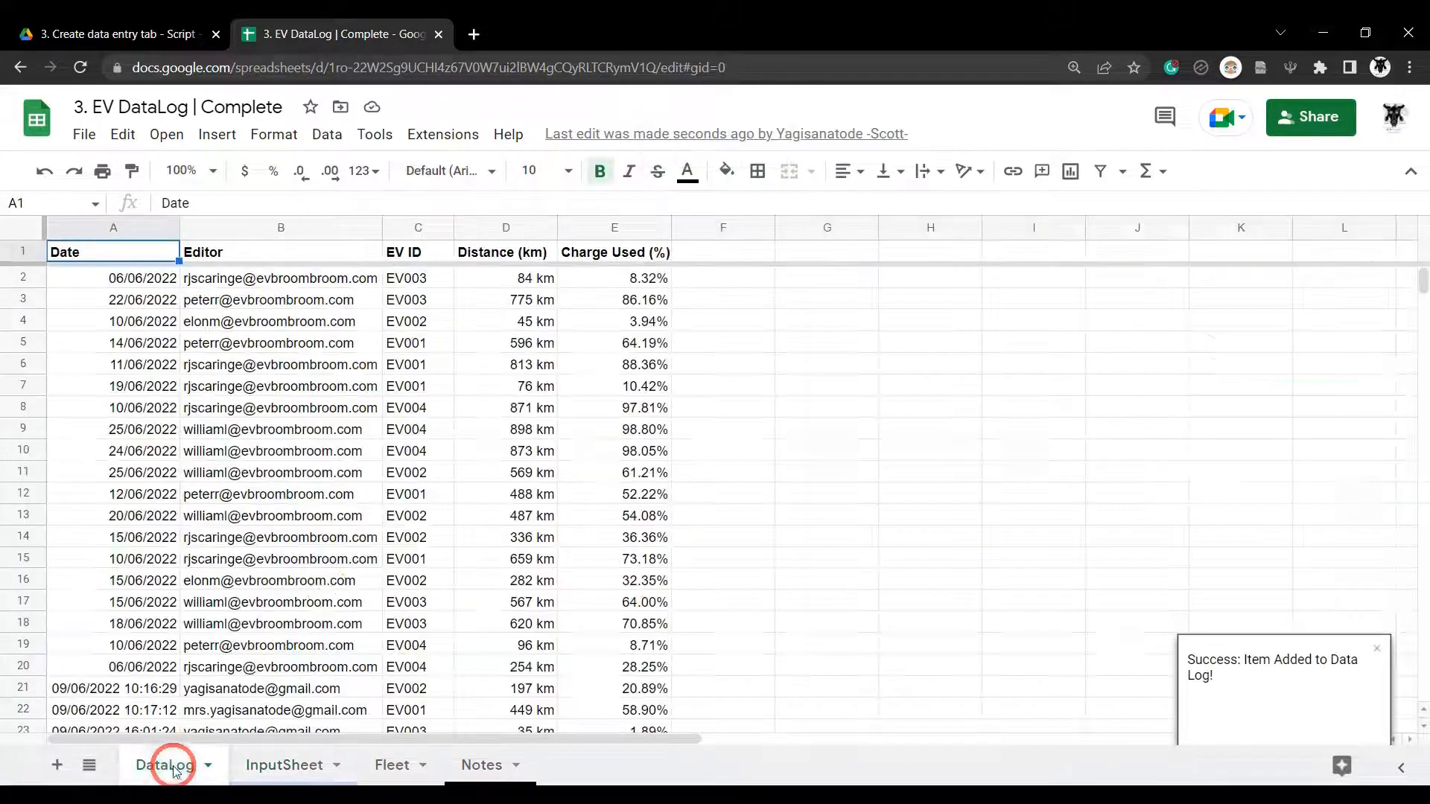
click(283, 764)
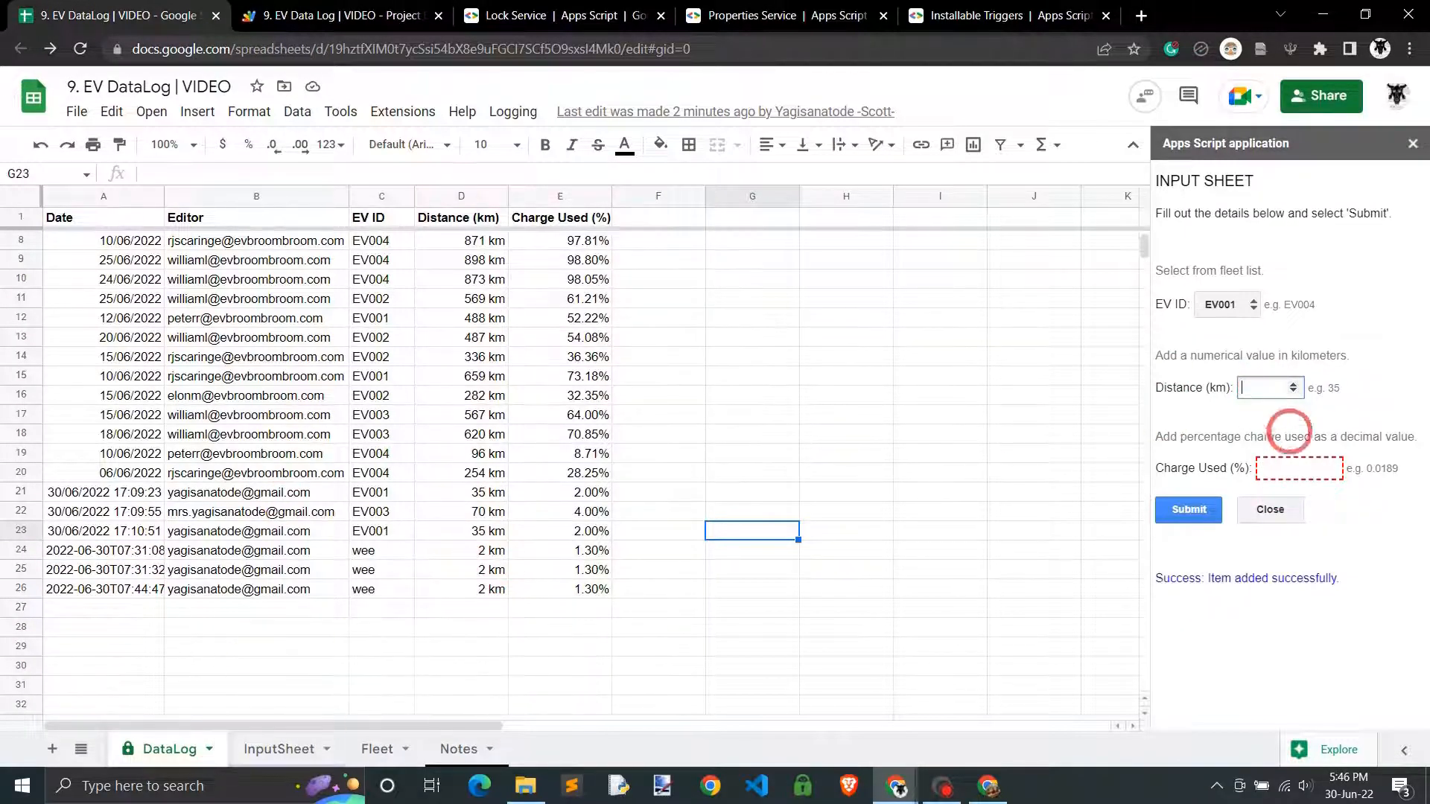
- Submit a sidebar-form entry for EV004 at 75 km and 4.00% charge used
text(35)
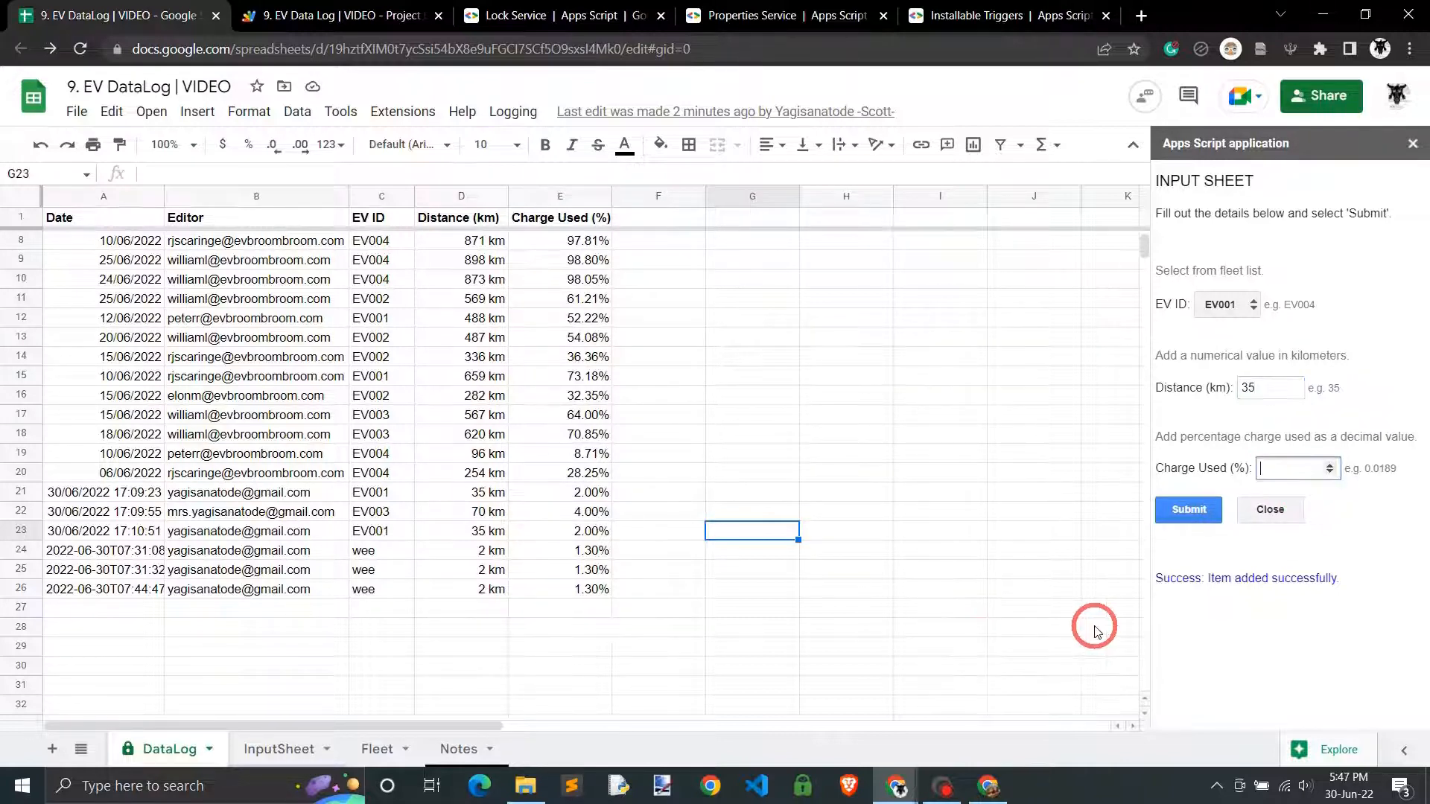
text(0.02)
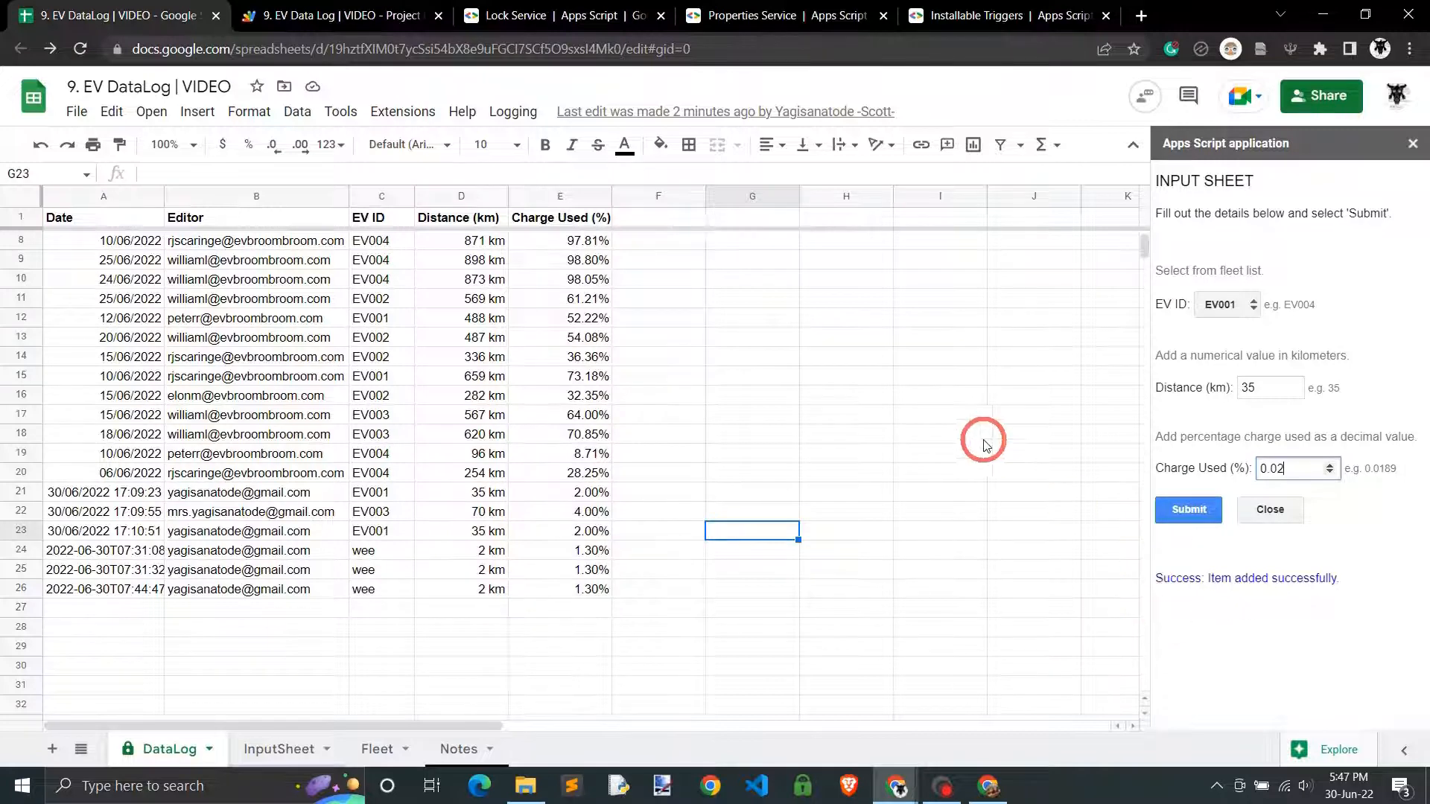
click(938, 434)
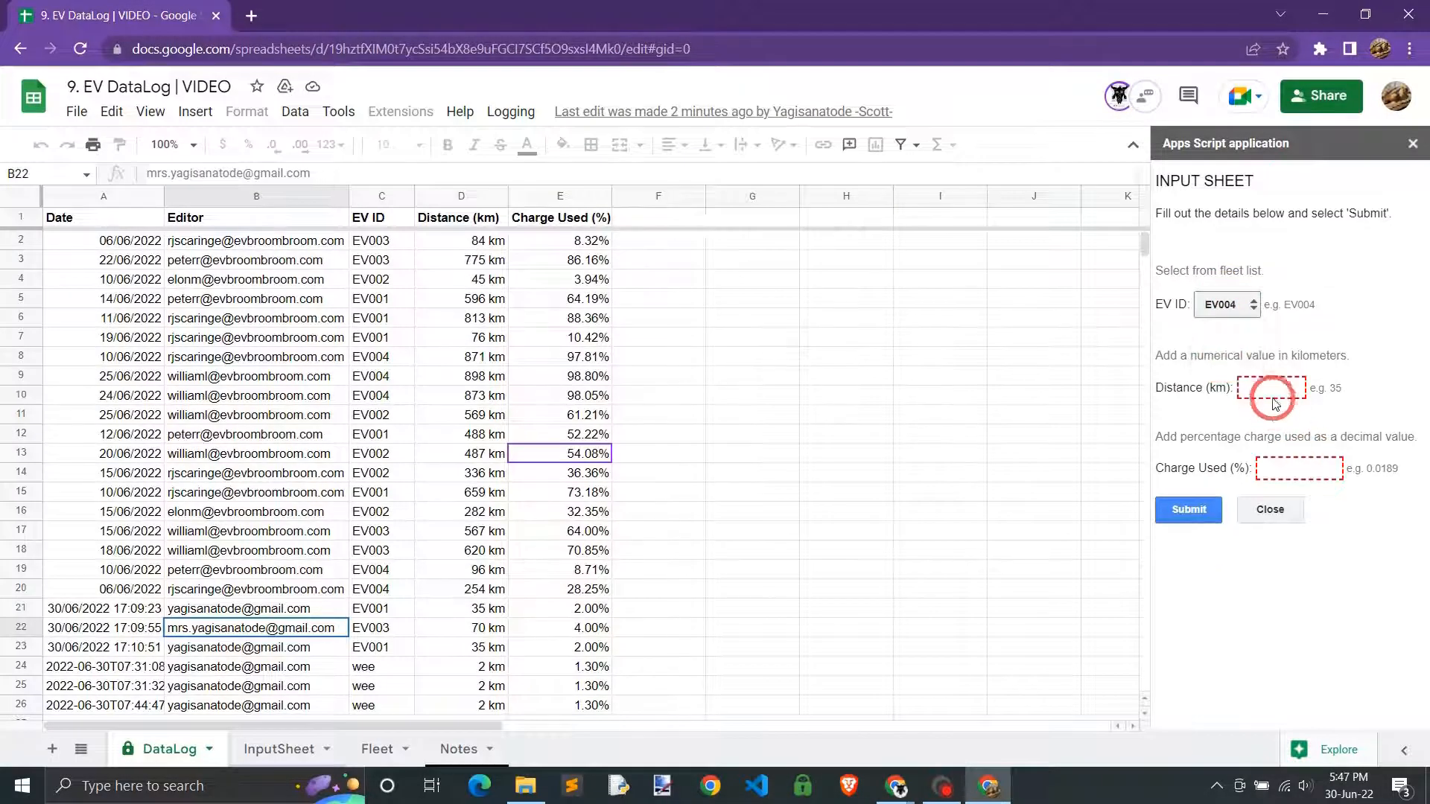
- Submit an EV001 entry at 35 km and 2.00%, then inspect the new rows' timestamps
text(75)
click(1299, 467)
text(0.04)
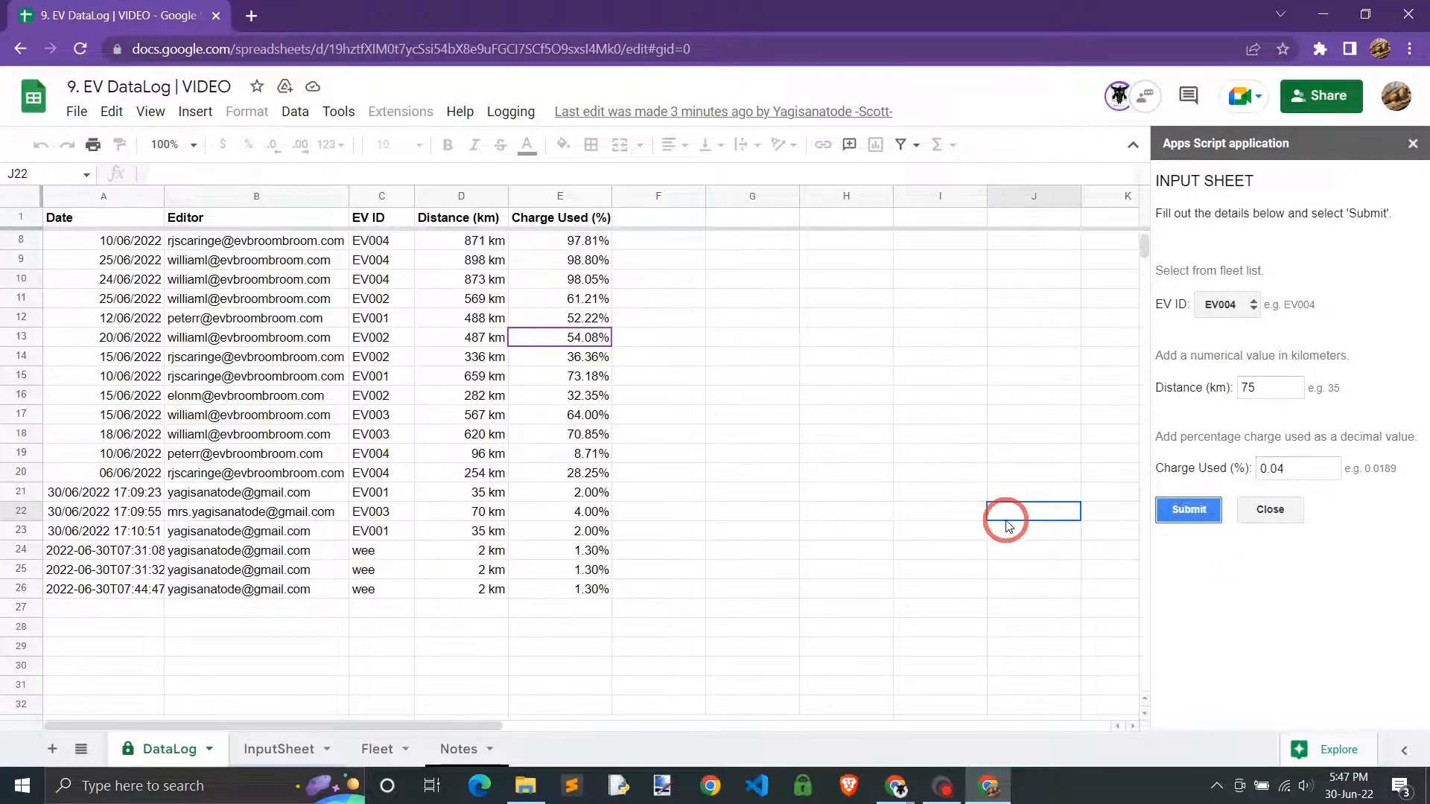
click(1187, 509)
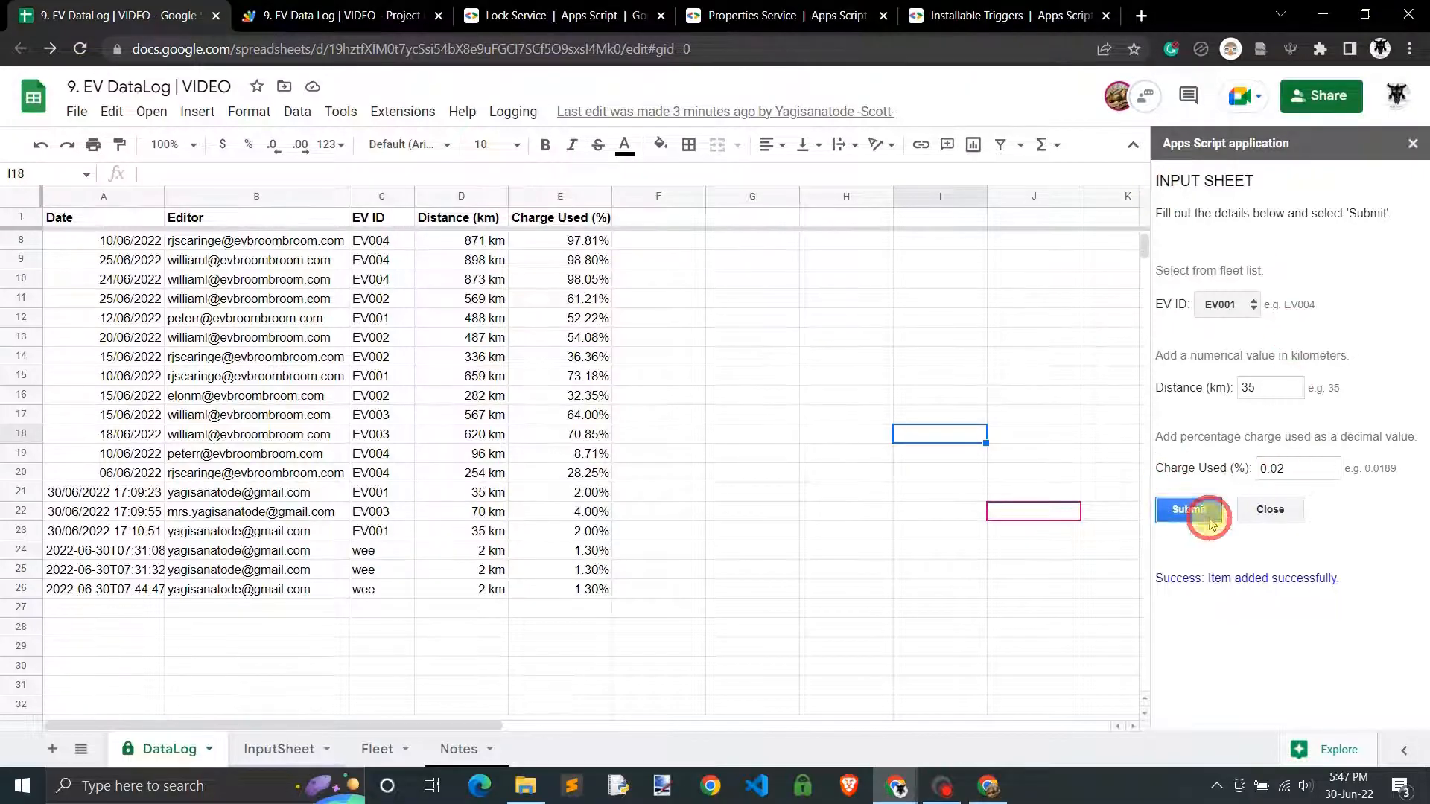
click(1187, 510)
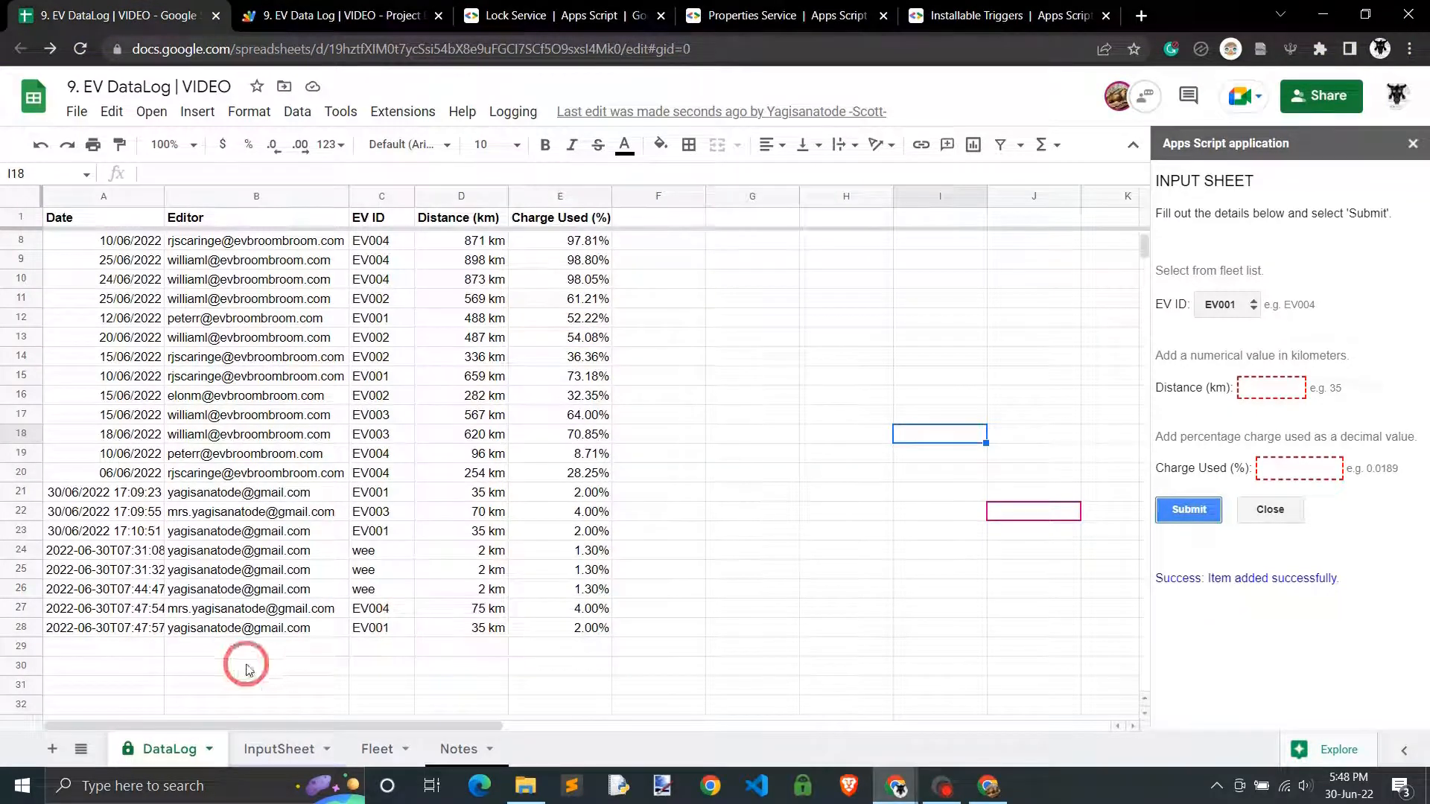
click(103, 608)
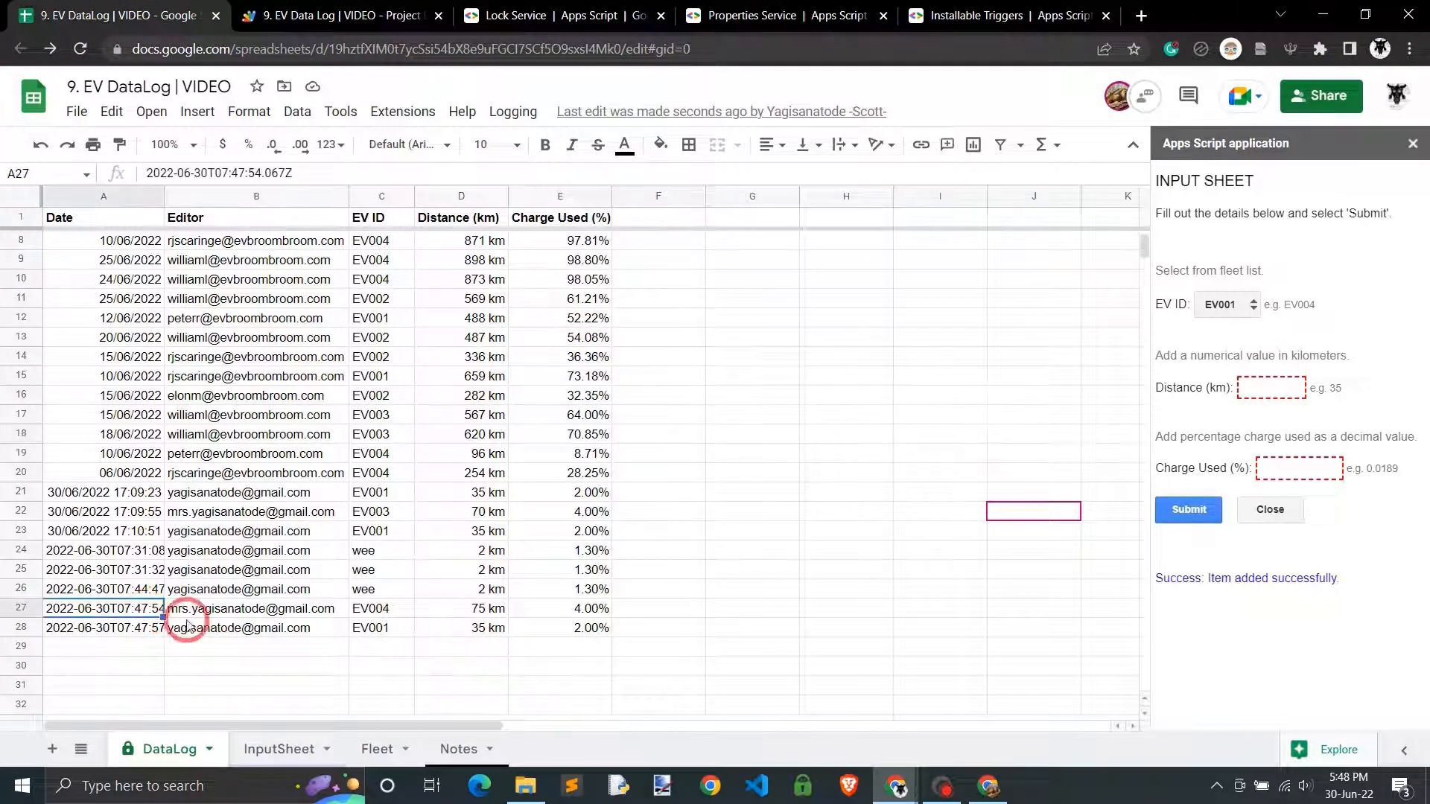
click(254, 608)
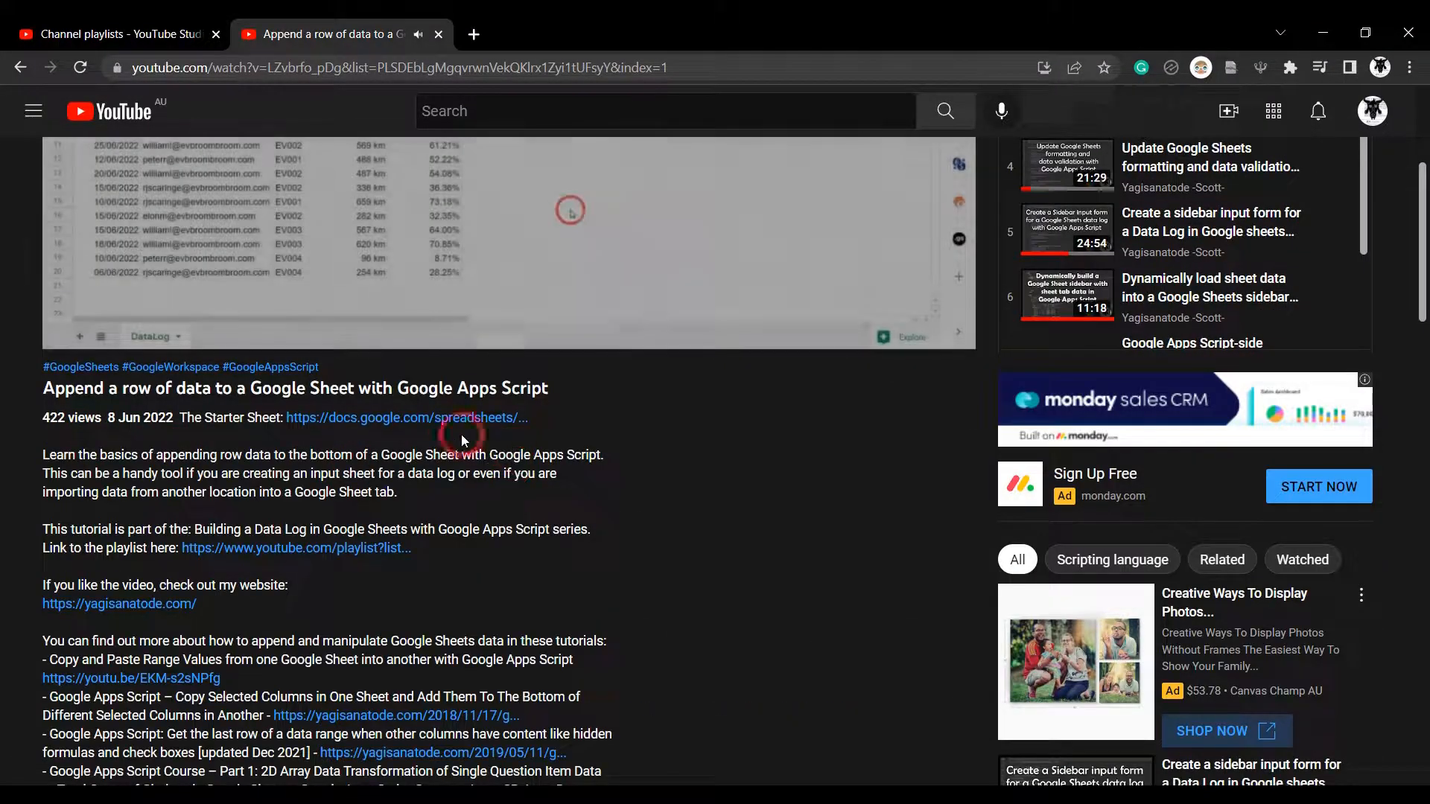
- Copy the EV DataLog starter sheet from the description link, then go to yagisanatode.com
click(407, 417)
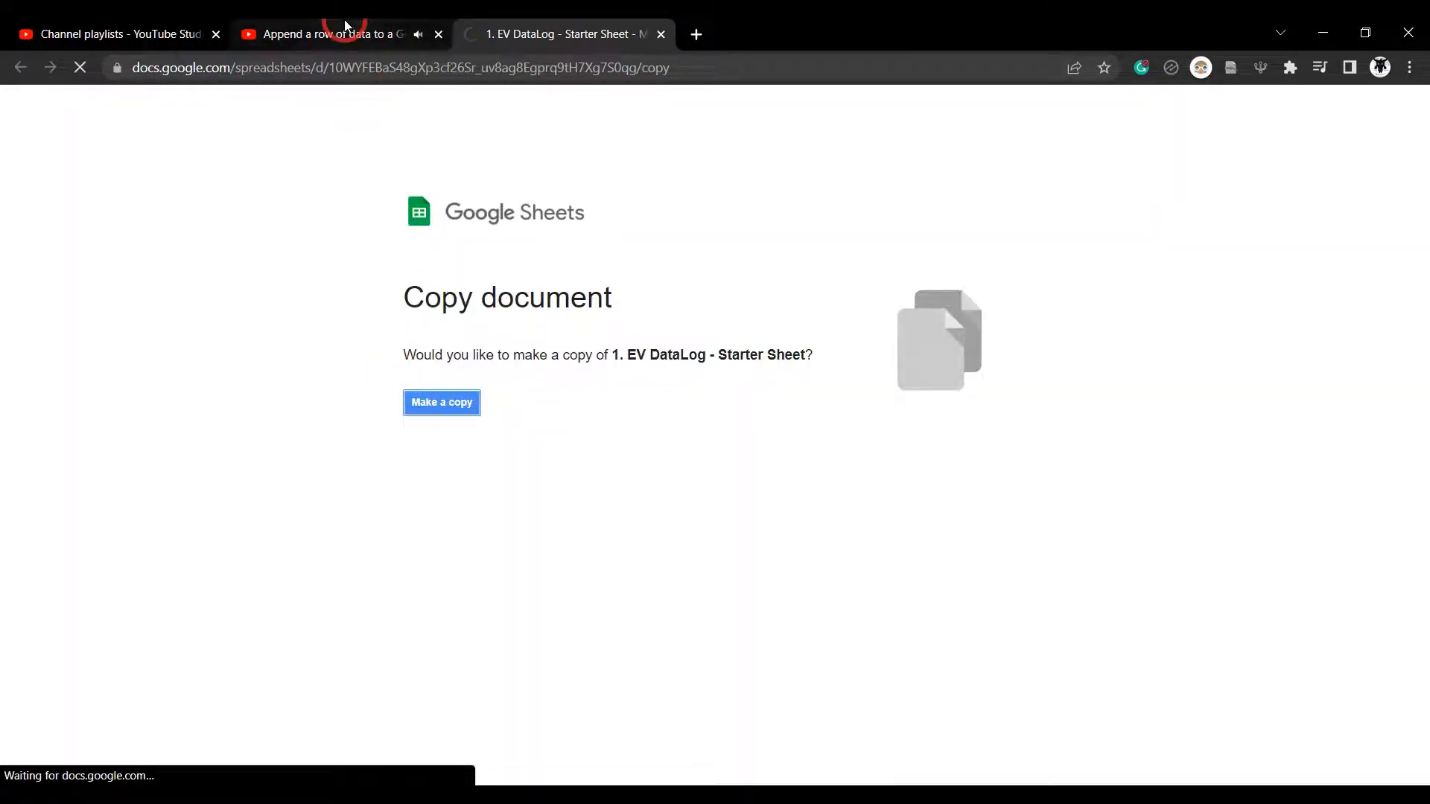
click(440, 402)
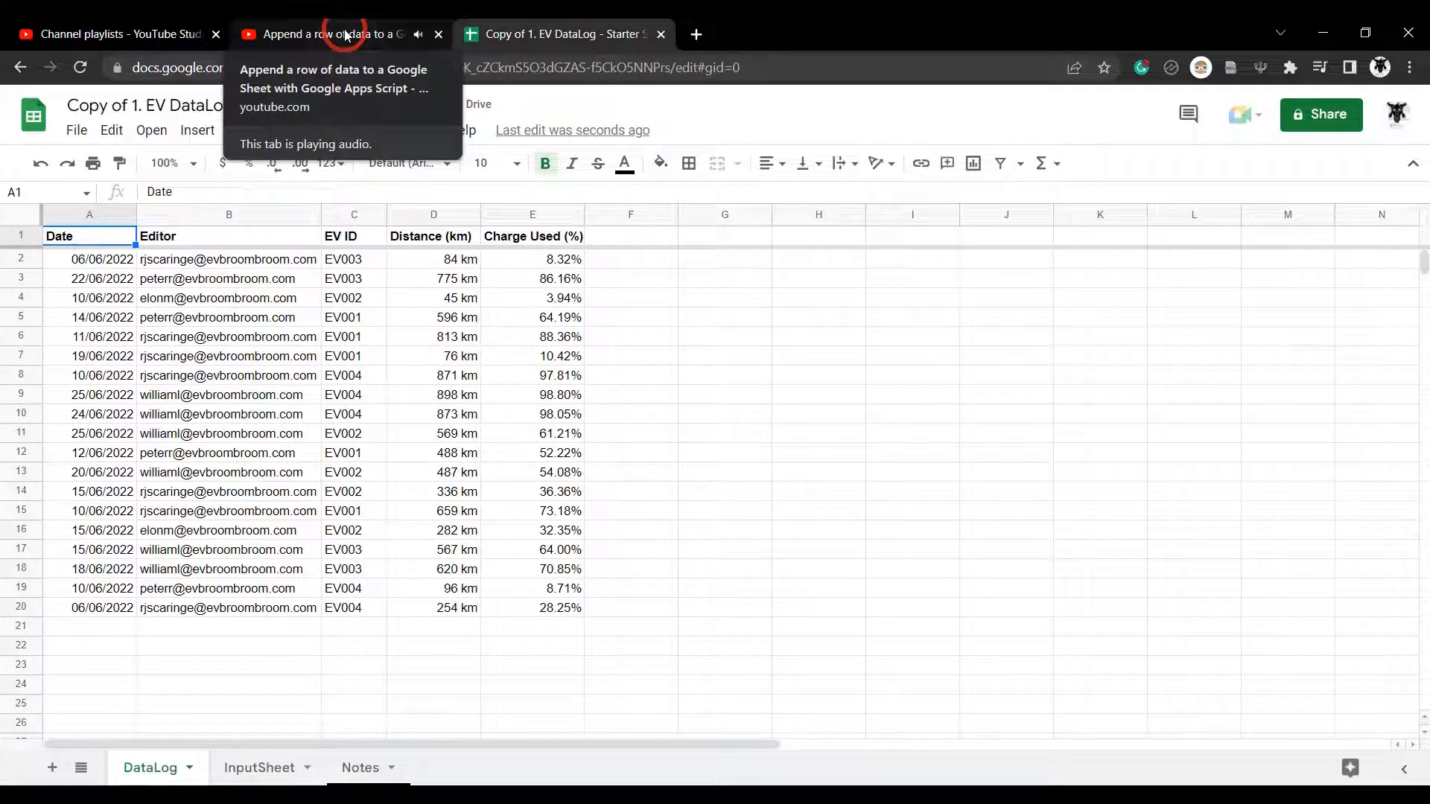
click(566, 34)
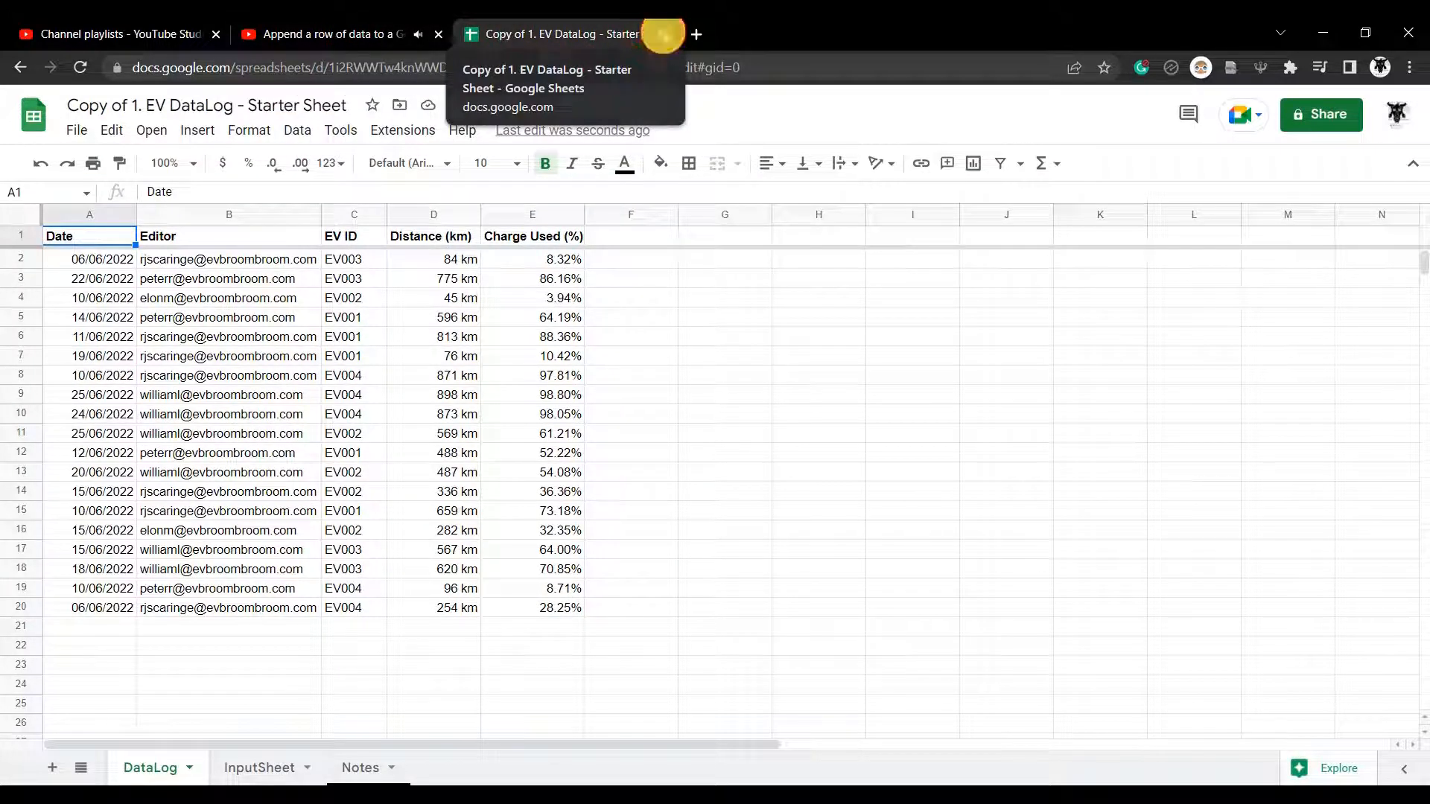
click(327, 34)
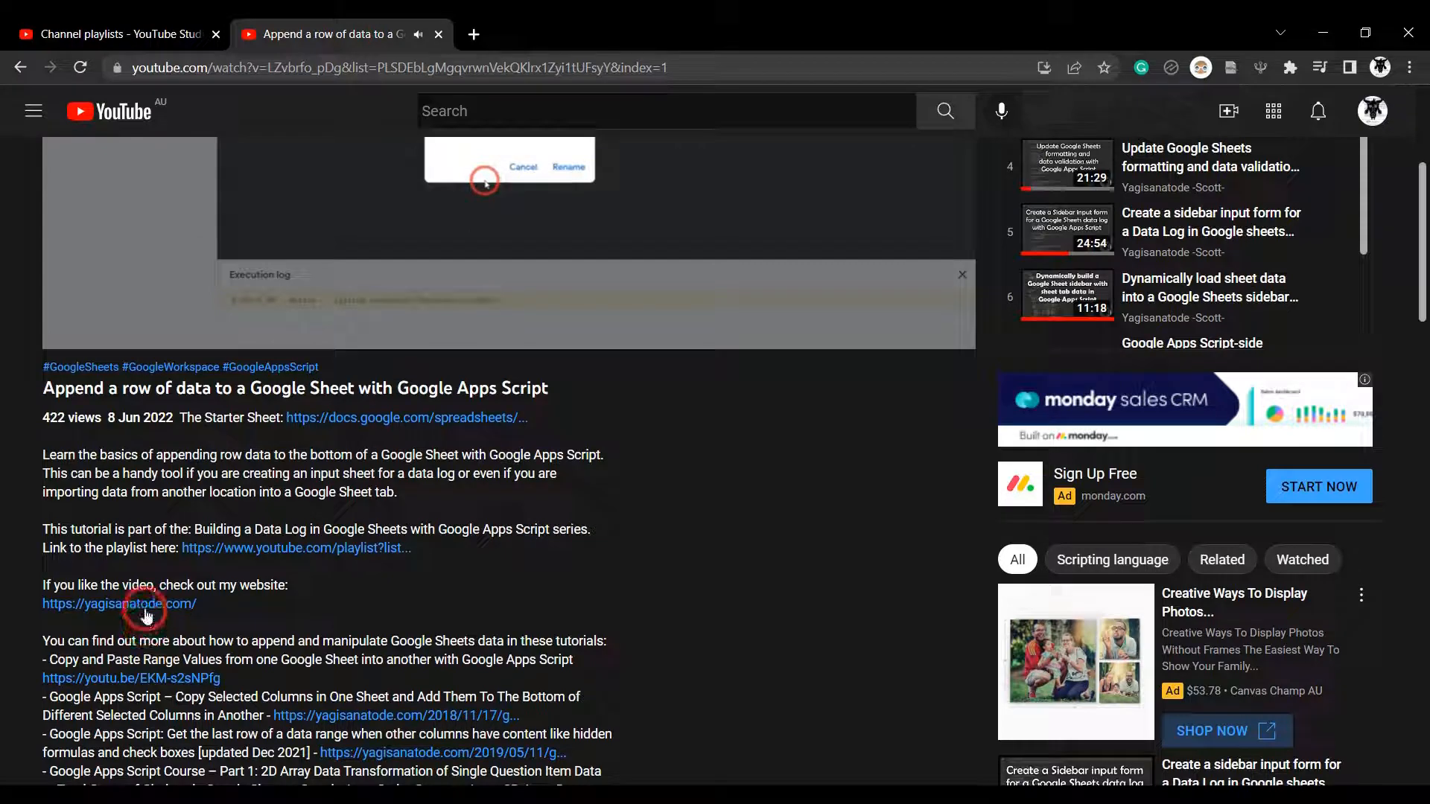
click(120, 603)
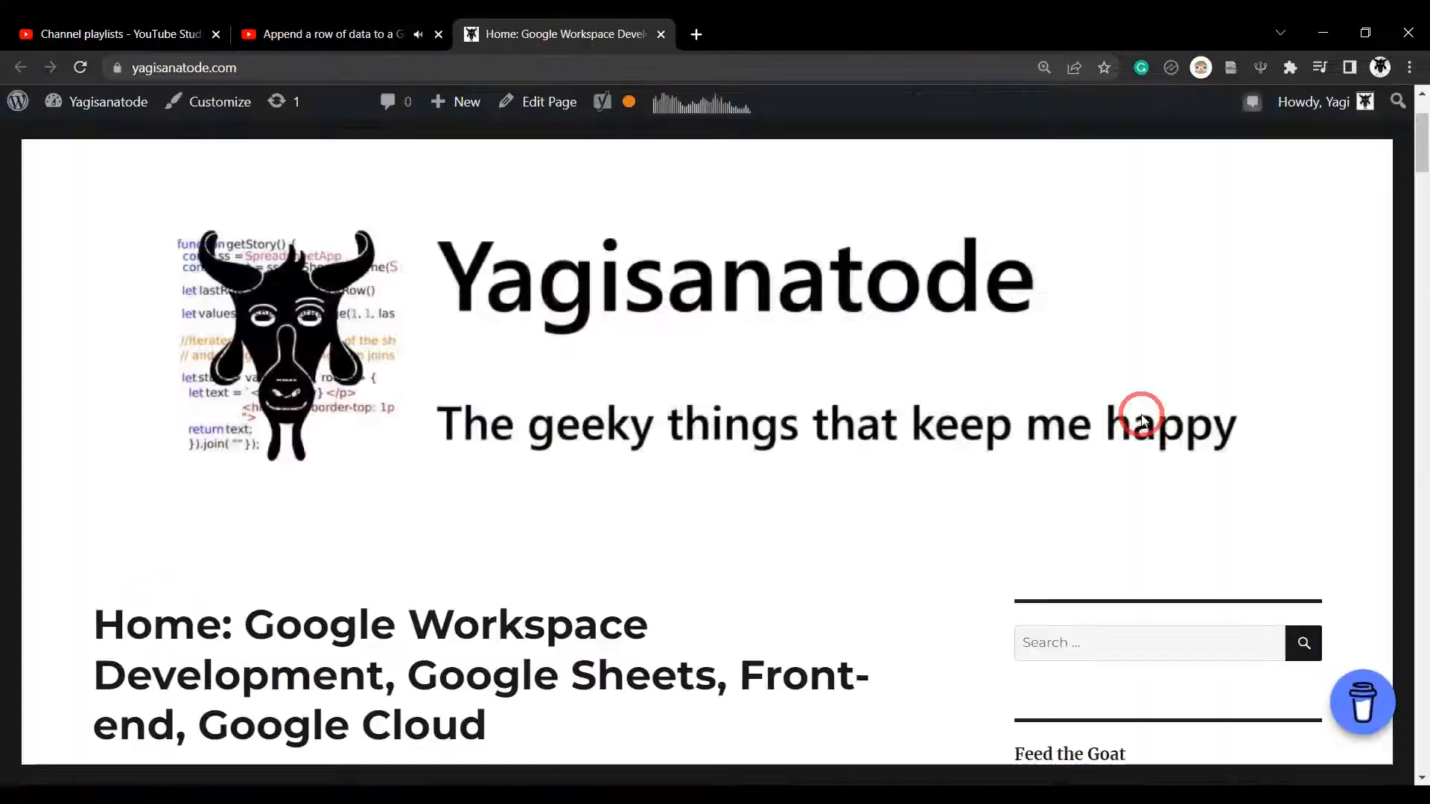